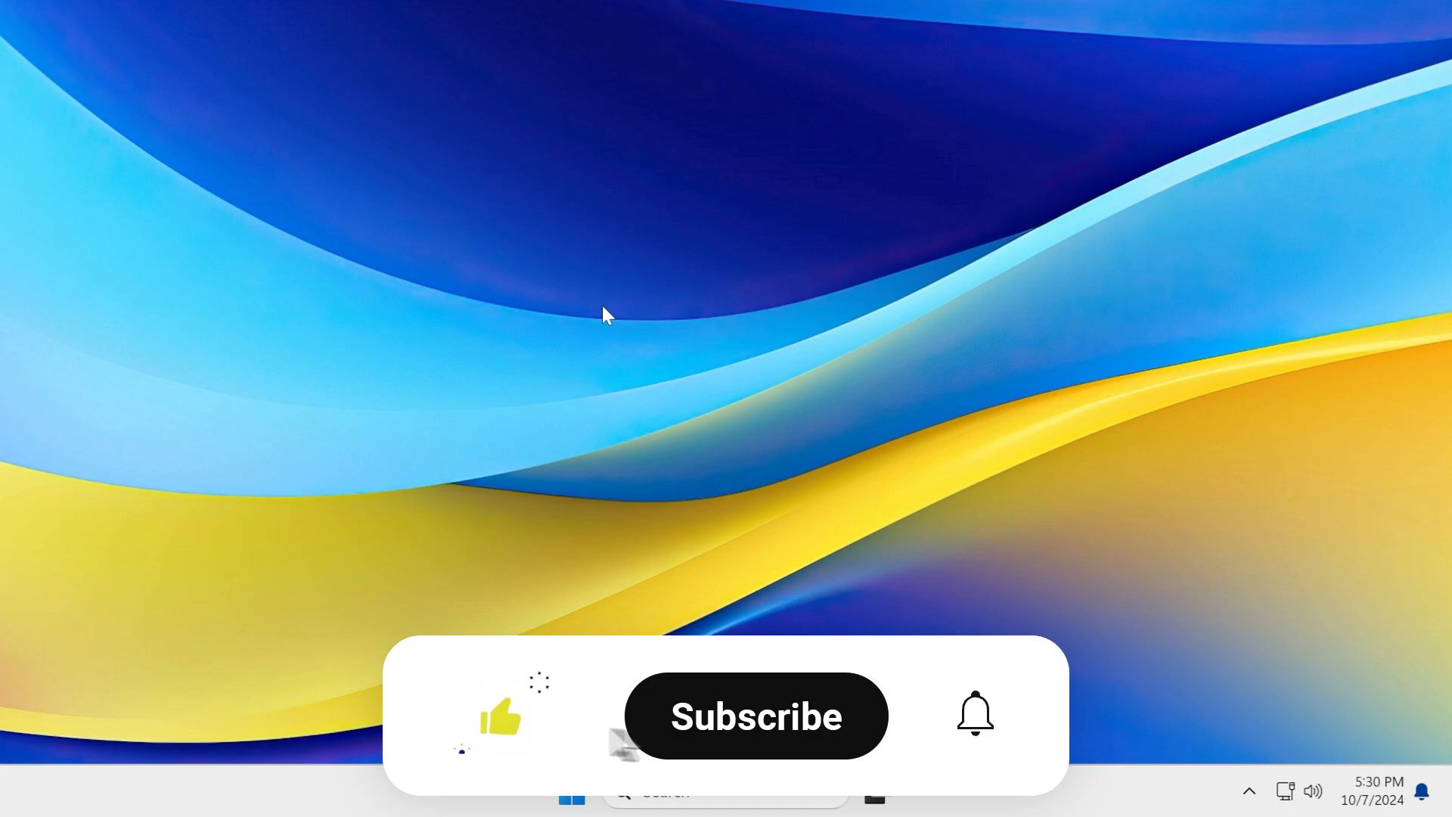
# Show the About page: Windows 11 Enterprise LTSC Evaluation, version 24H2, build 26100.1742
pyautogui.click(754, 716)
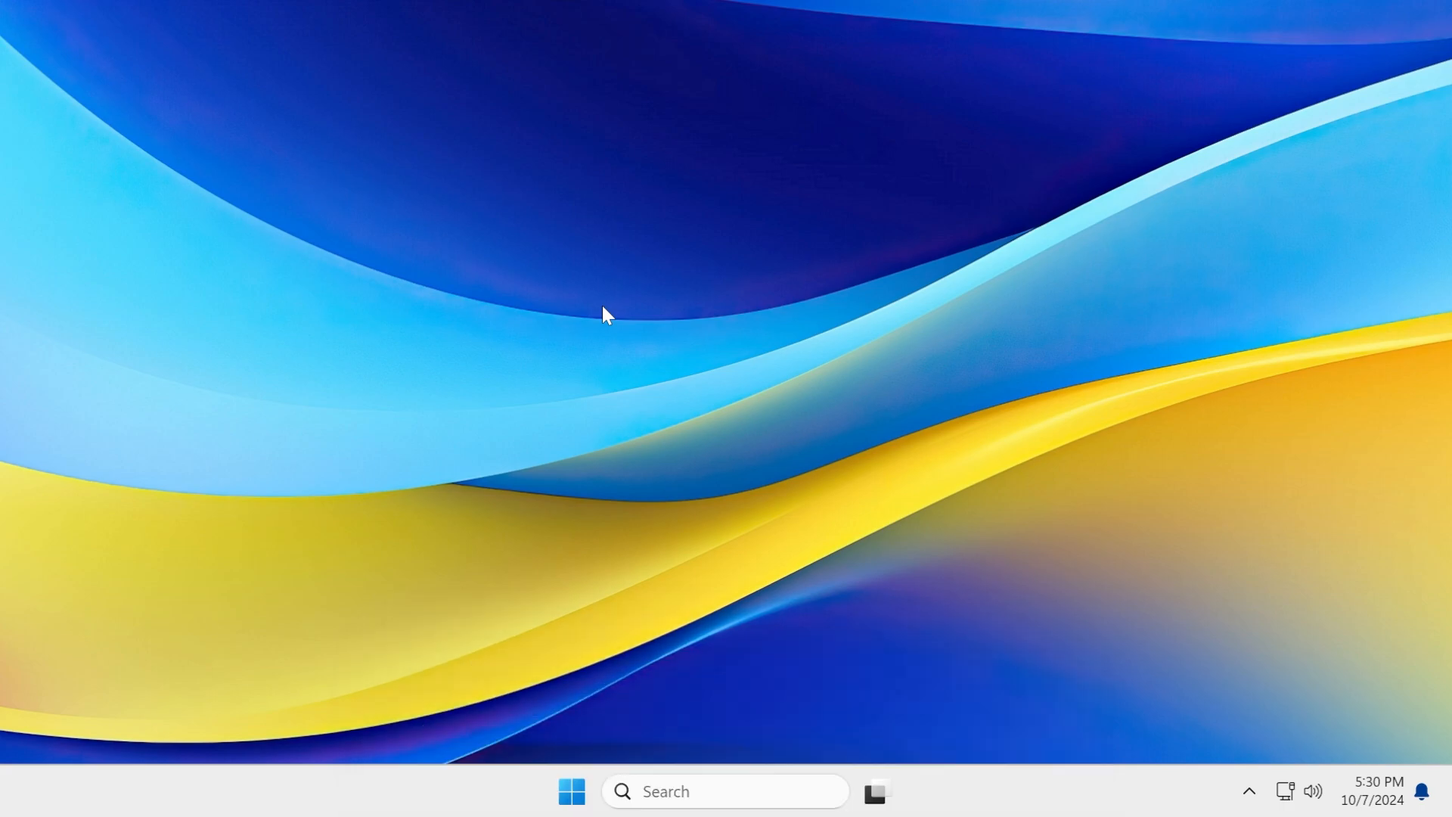
pyautogui.click(724, 791)
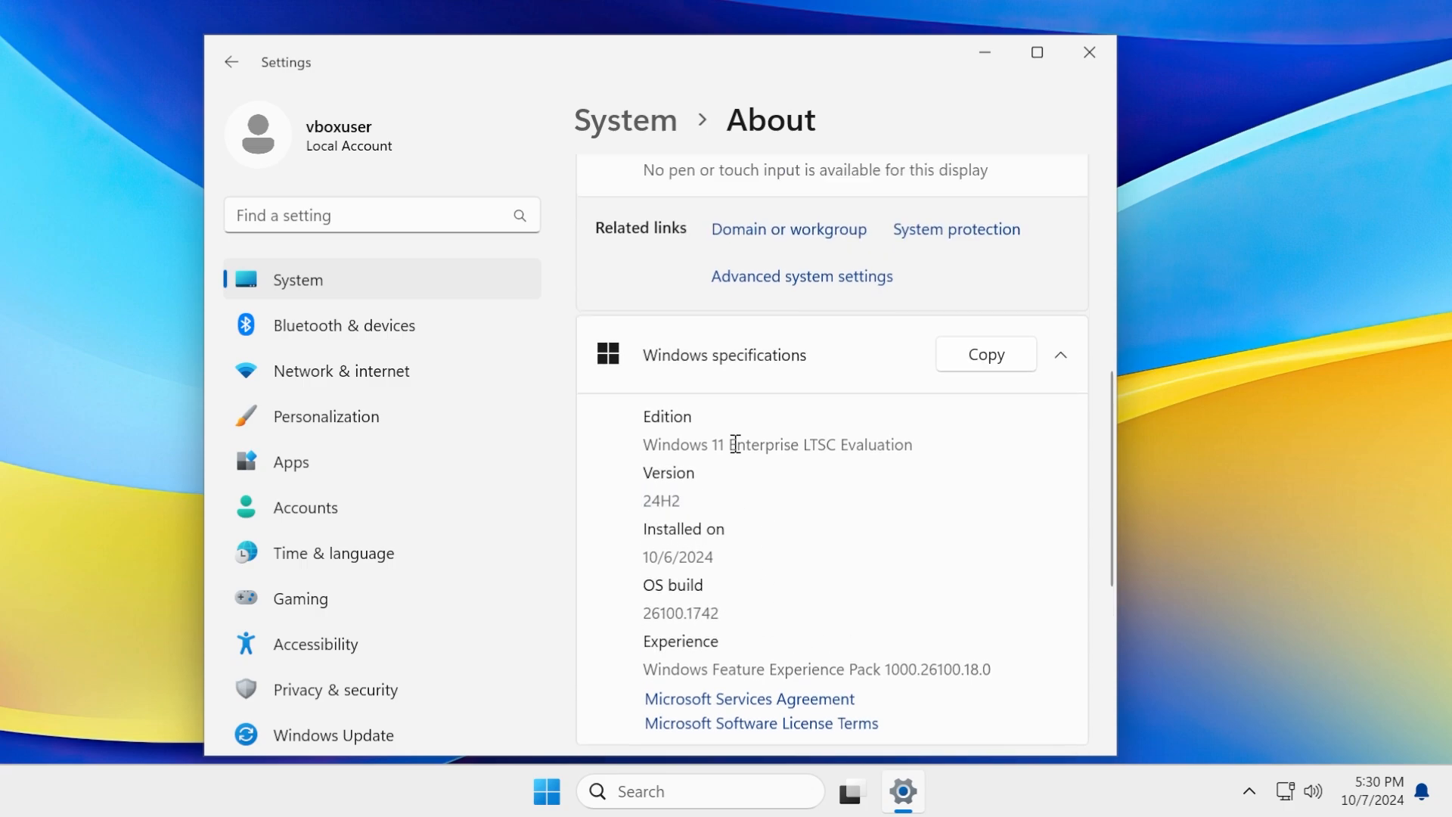
pyautogui.moveTo(1026, 121)
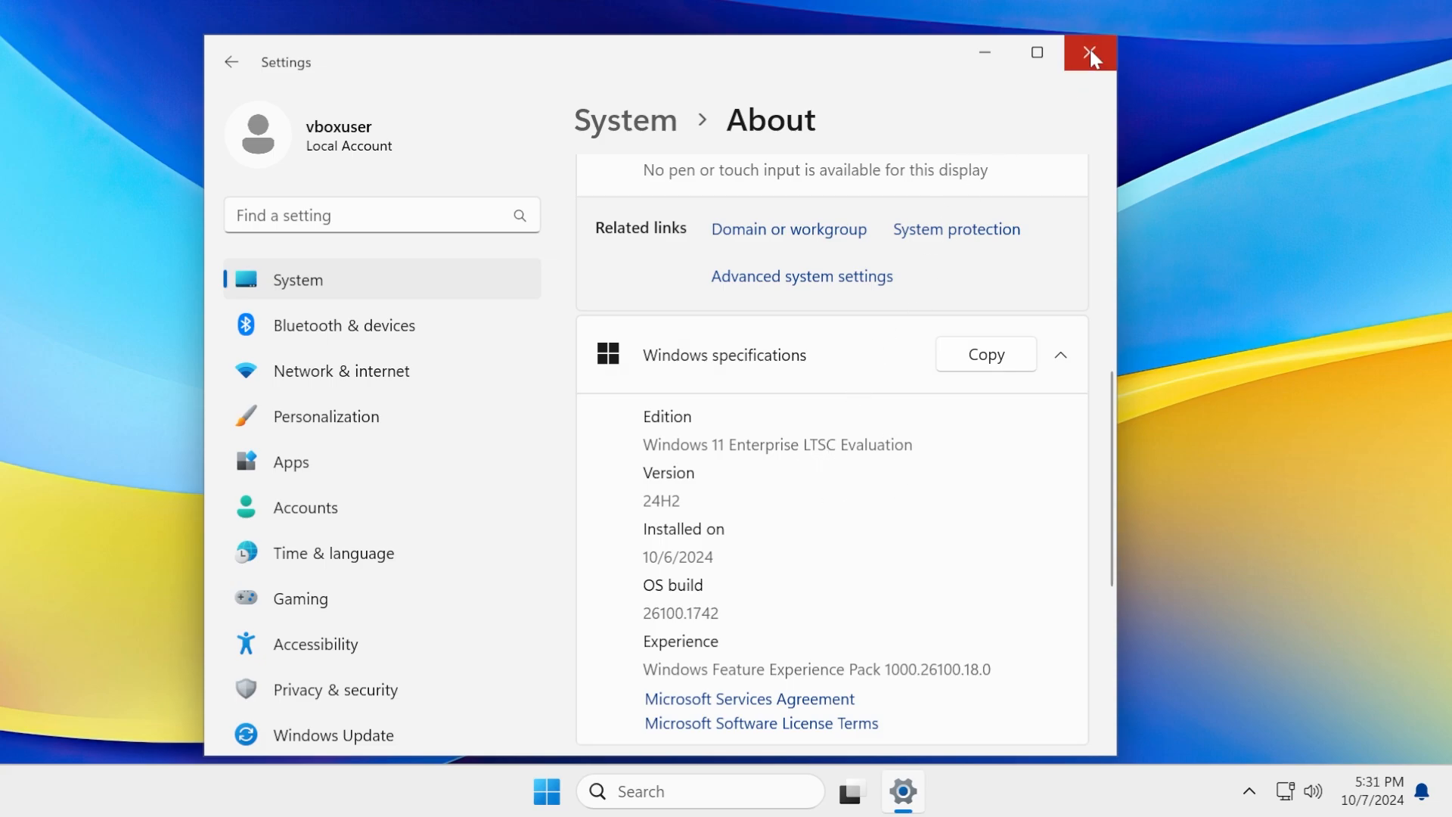
# Close Settings, leaving the empty desktop
pyautogui.click(1089, 53)
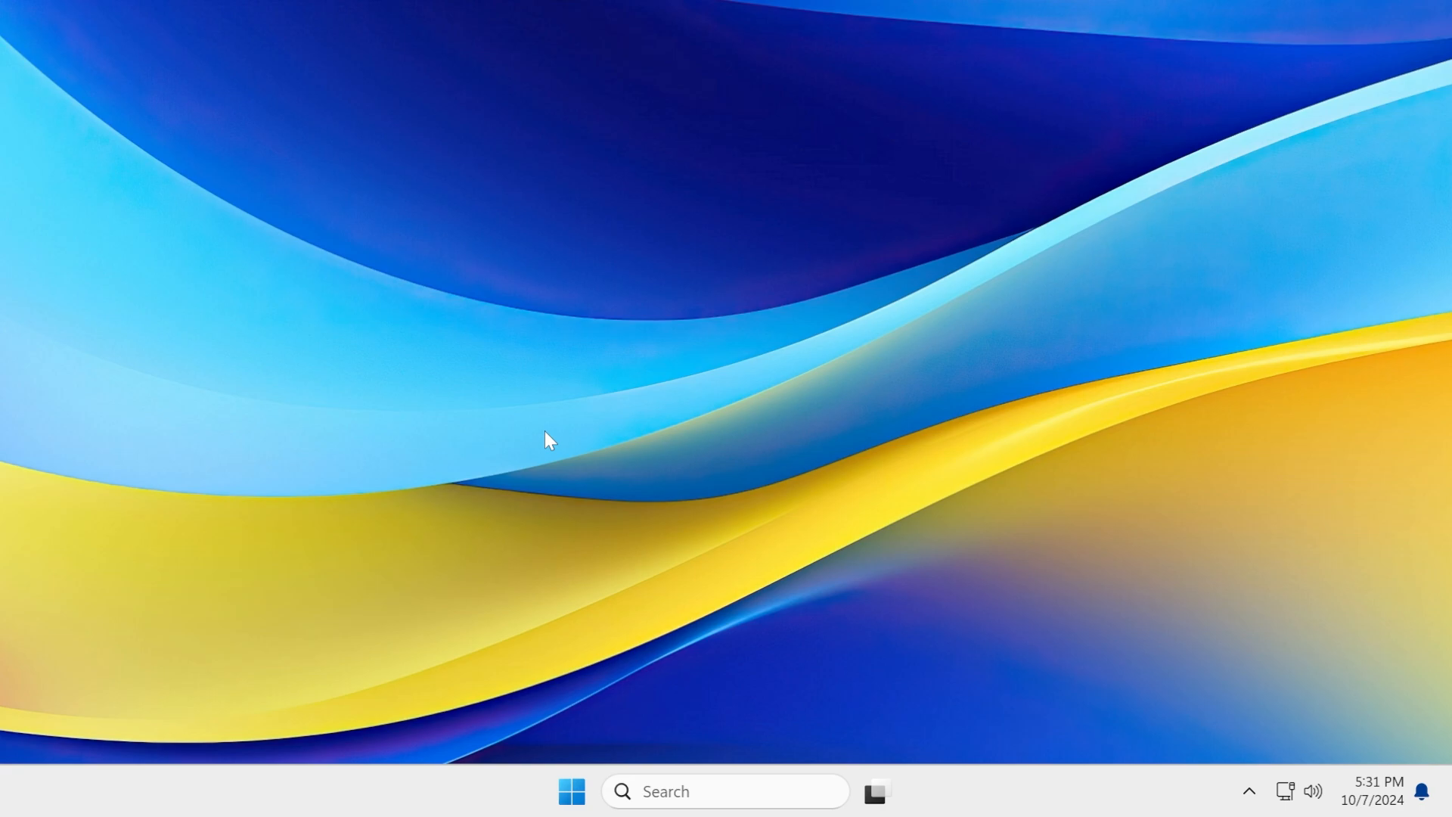
# Show the Start menu with Edge, Settings and File Explorer pinned
pyautogui.click(571, 791)
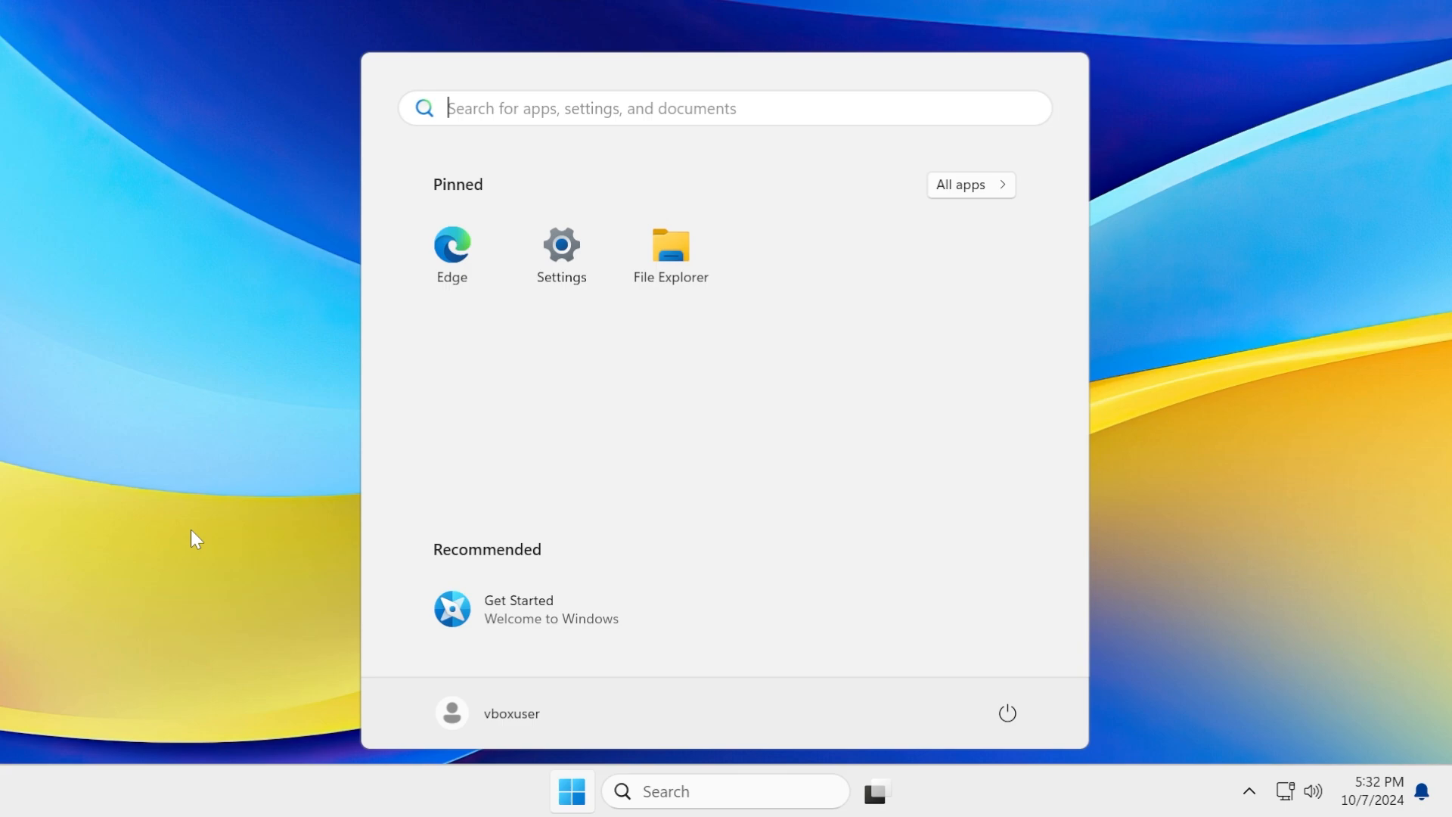
pyautogui.moveTo(194, 516)
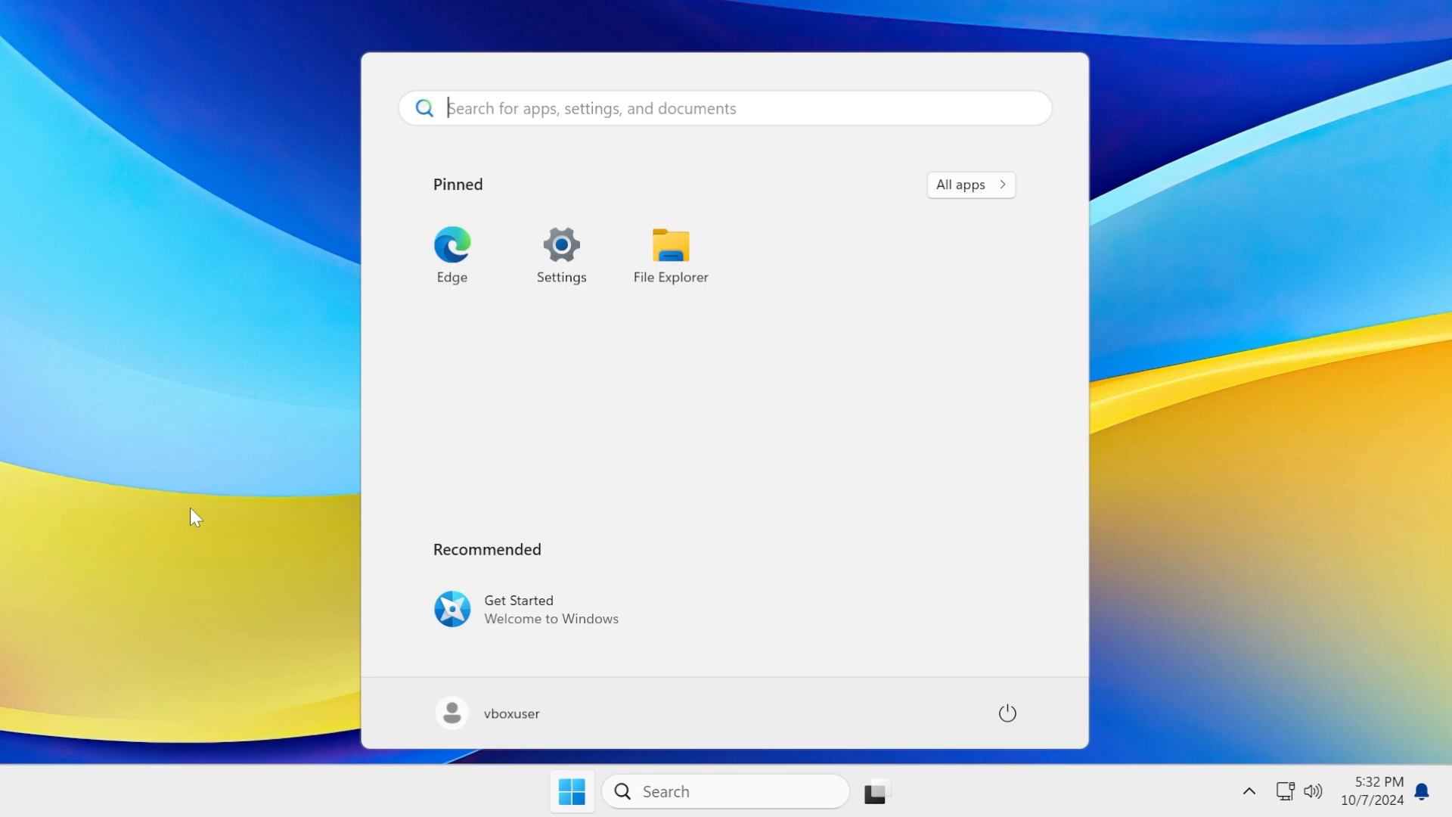
pyautogui.moveTo(678, 458)
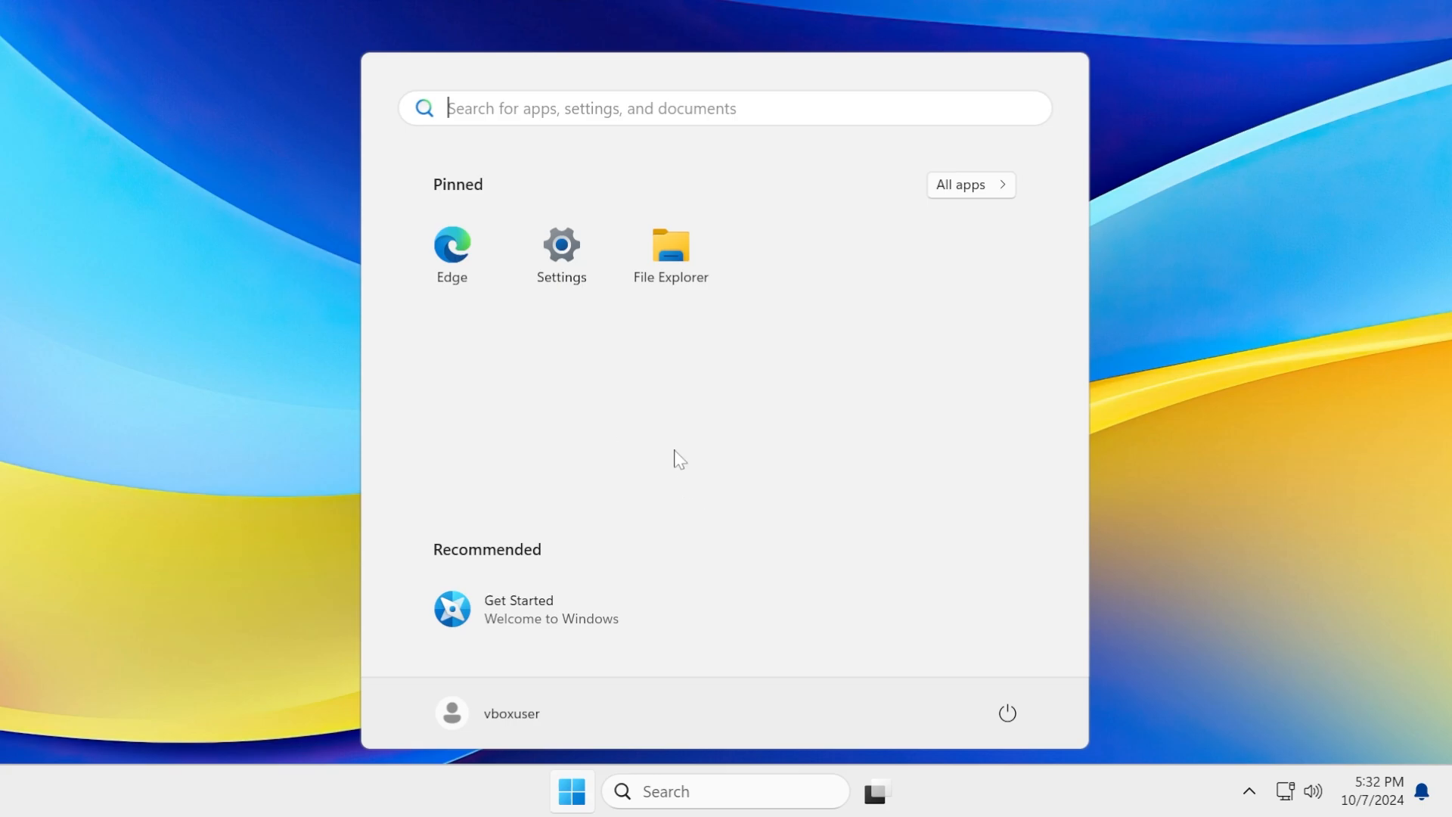
pyautogui.moveTo(988, 807)
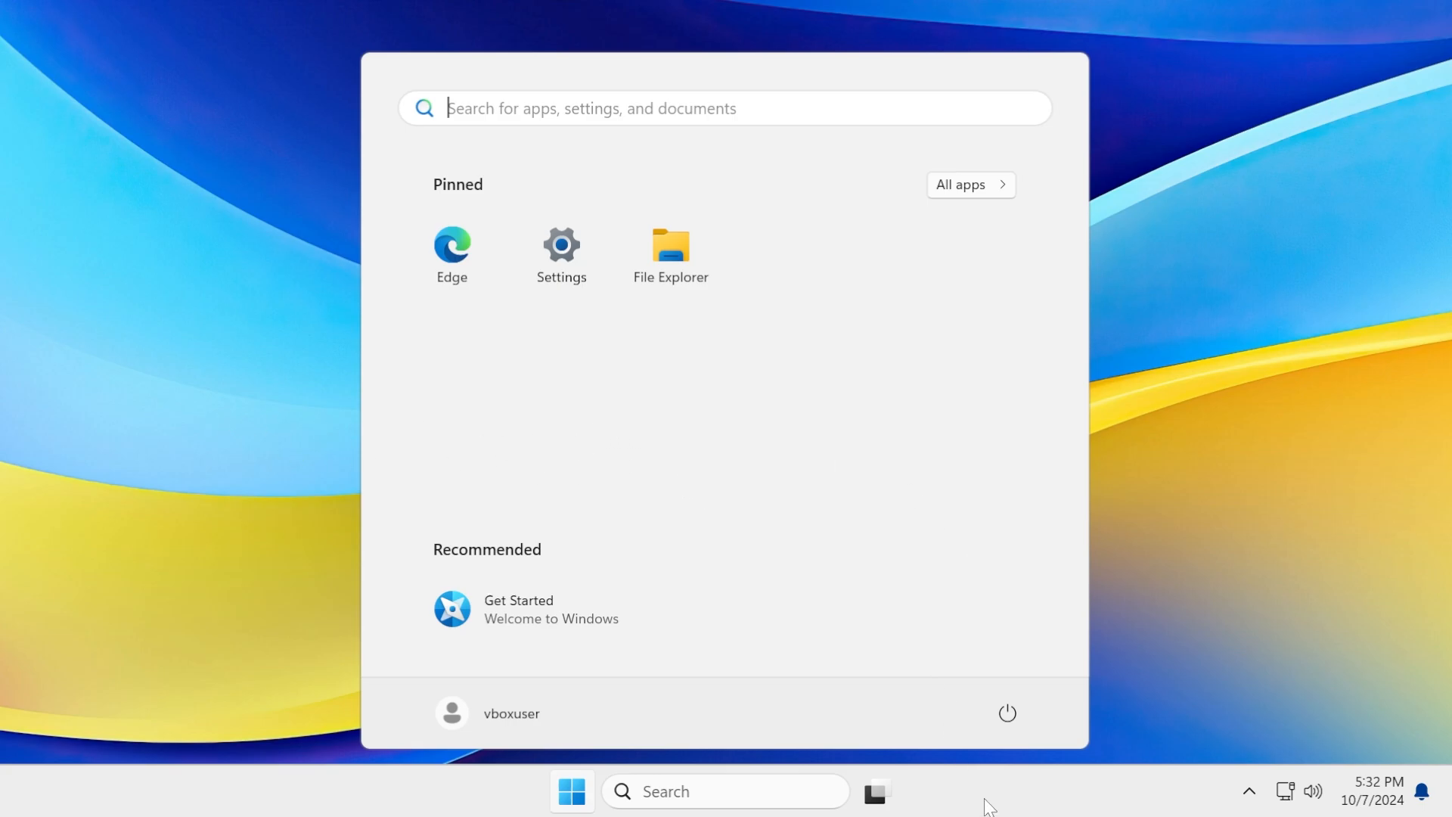
pyautogui.moveTo(1126, 548)
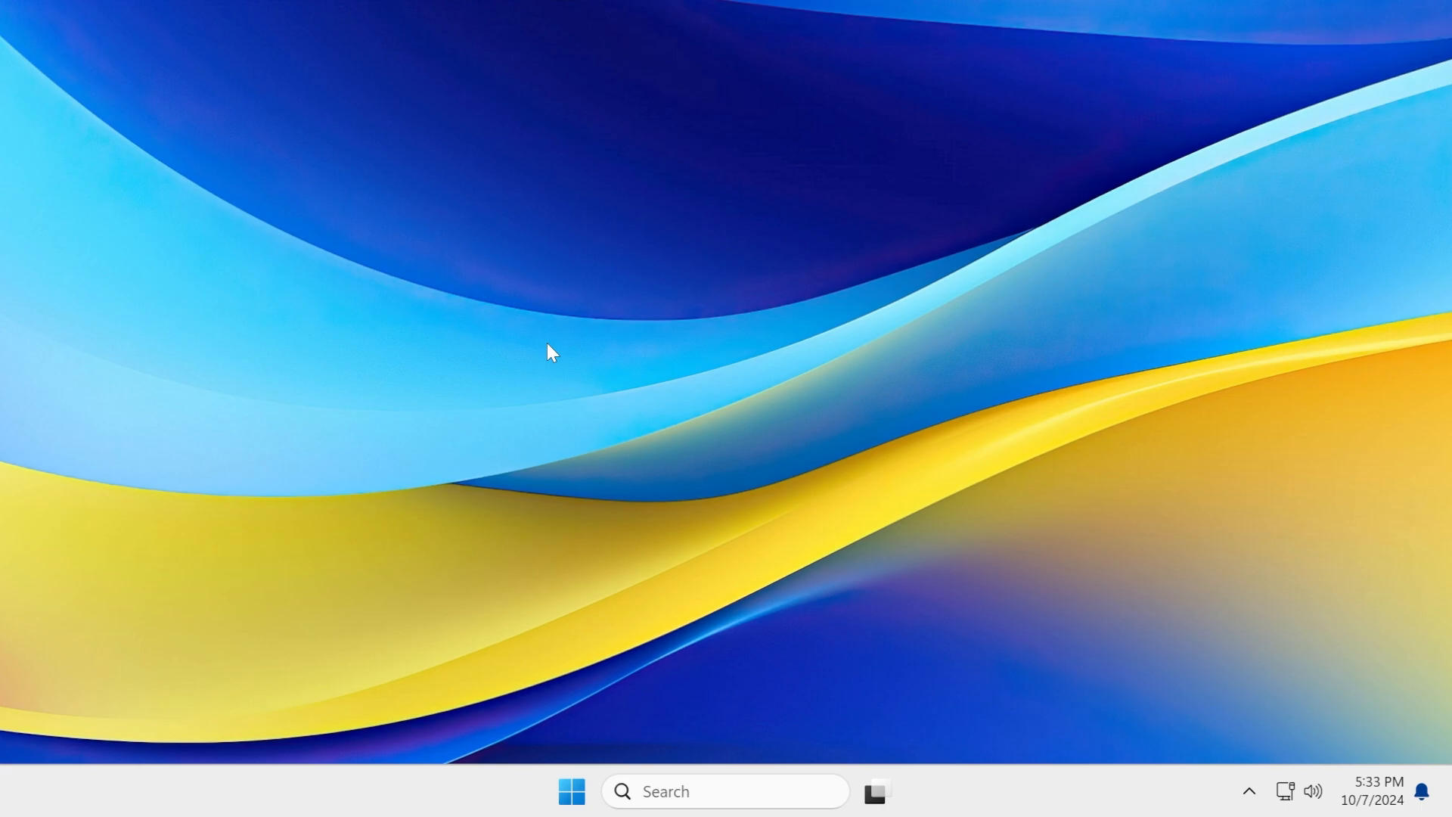
pyautogui.moveTo(611, 406)
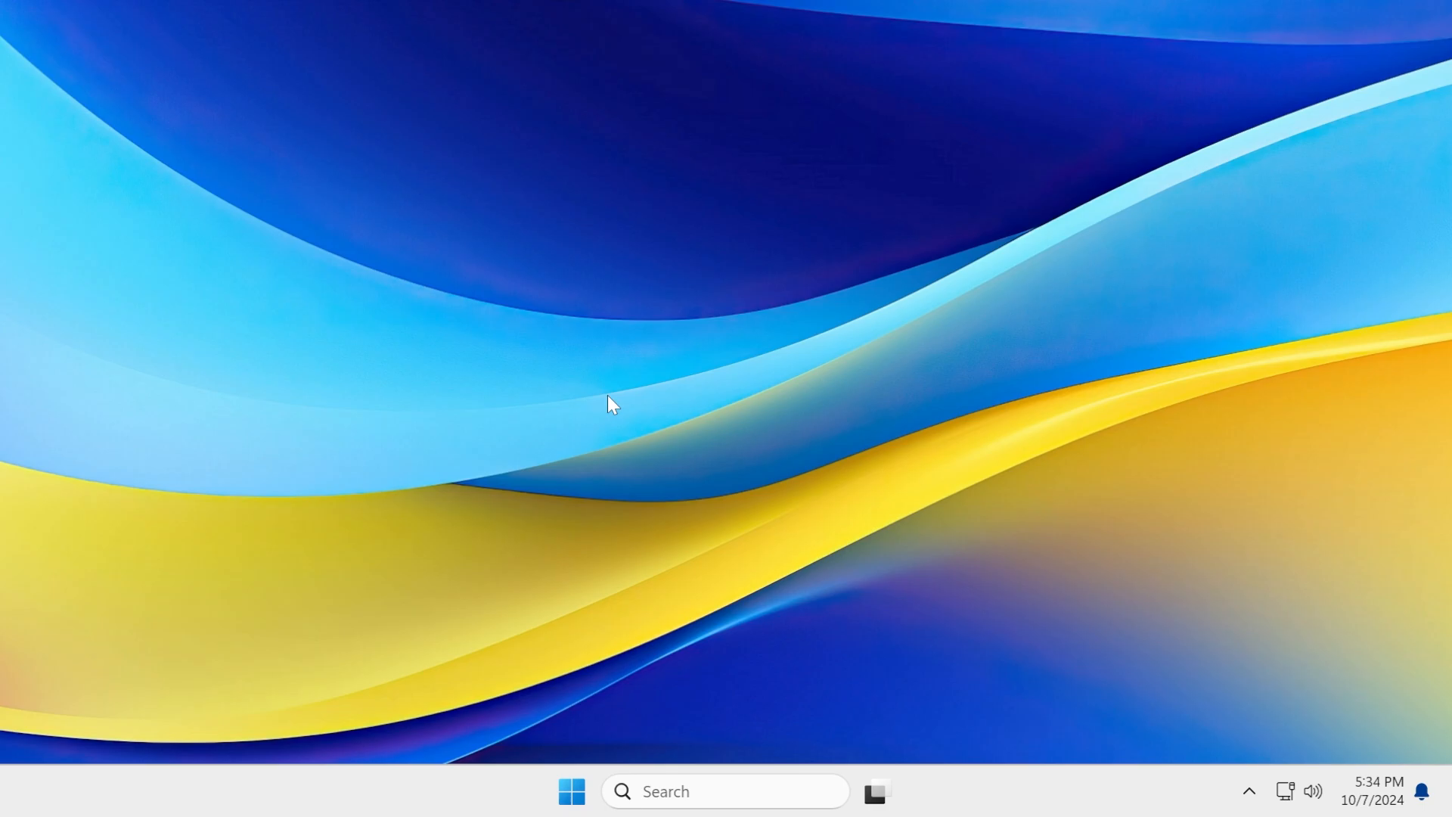
pyautogui.moveTo(639, 424)
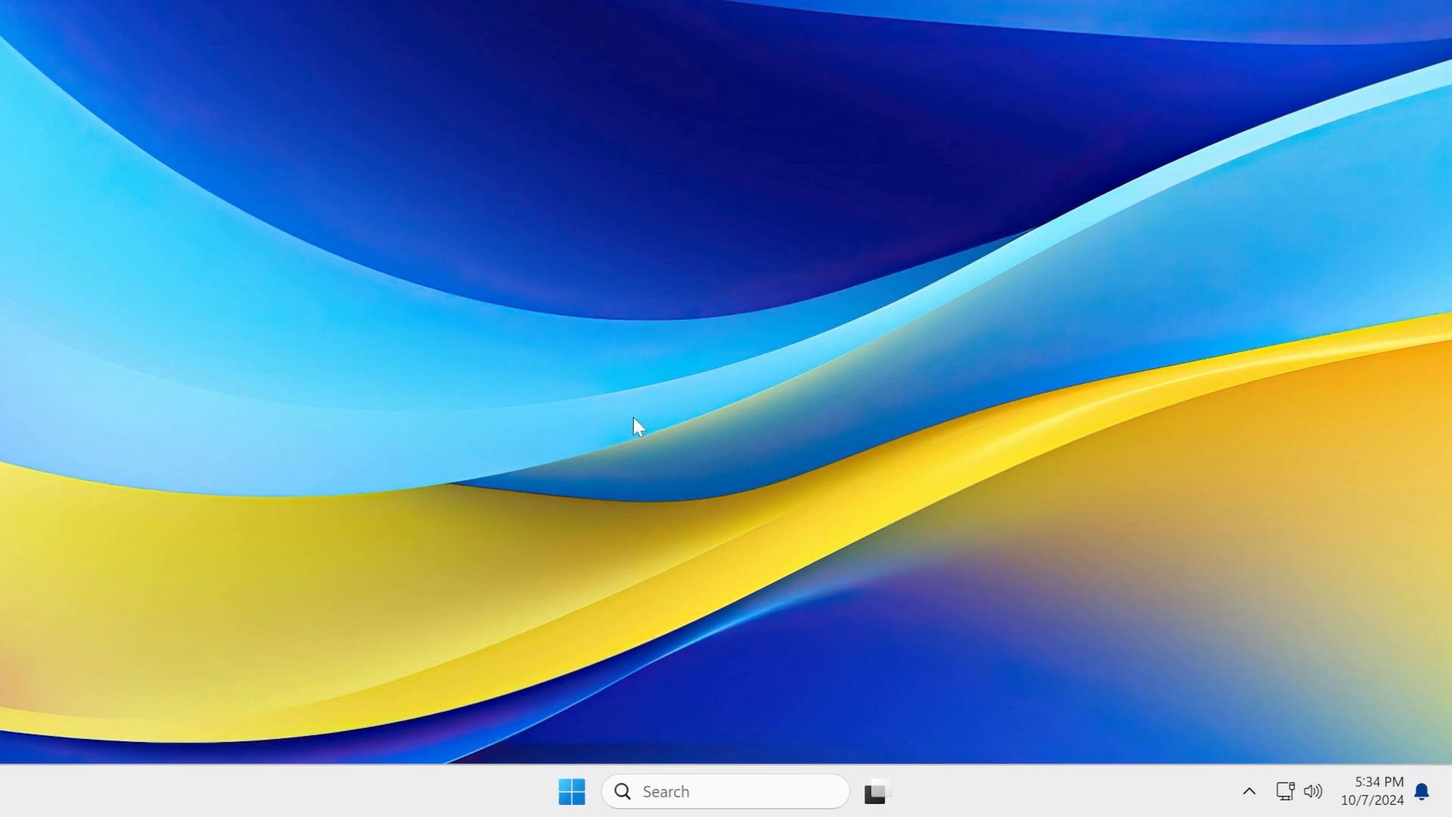
# Show This PC's drives in File Explorer, then launch Notepad with a blank document
pyautogui.click(874, 791)
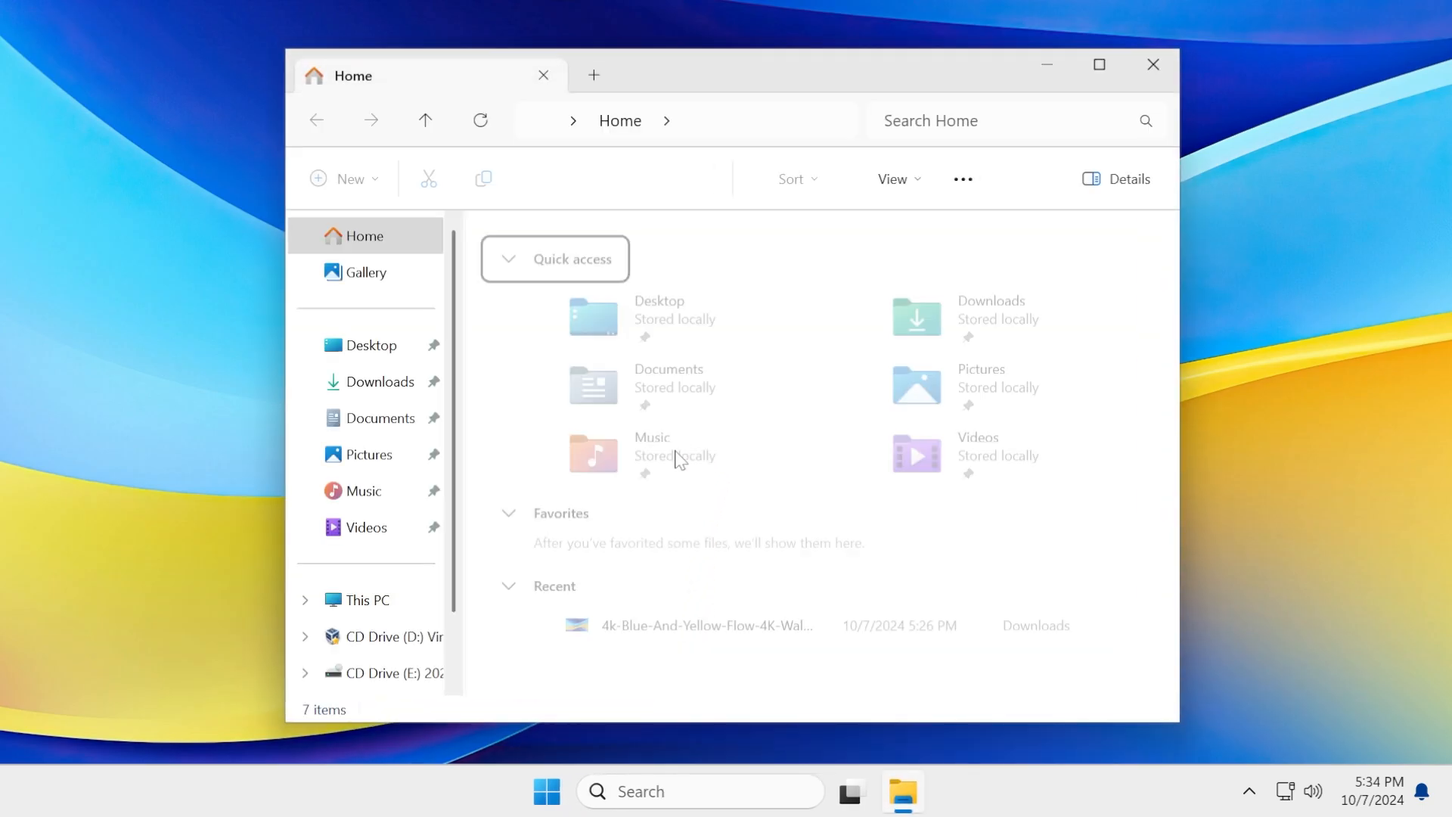
pyautogui.click(366, 599)
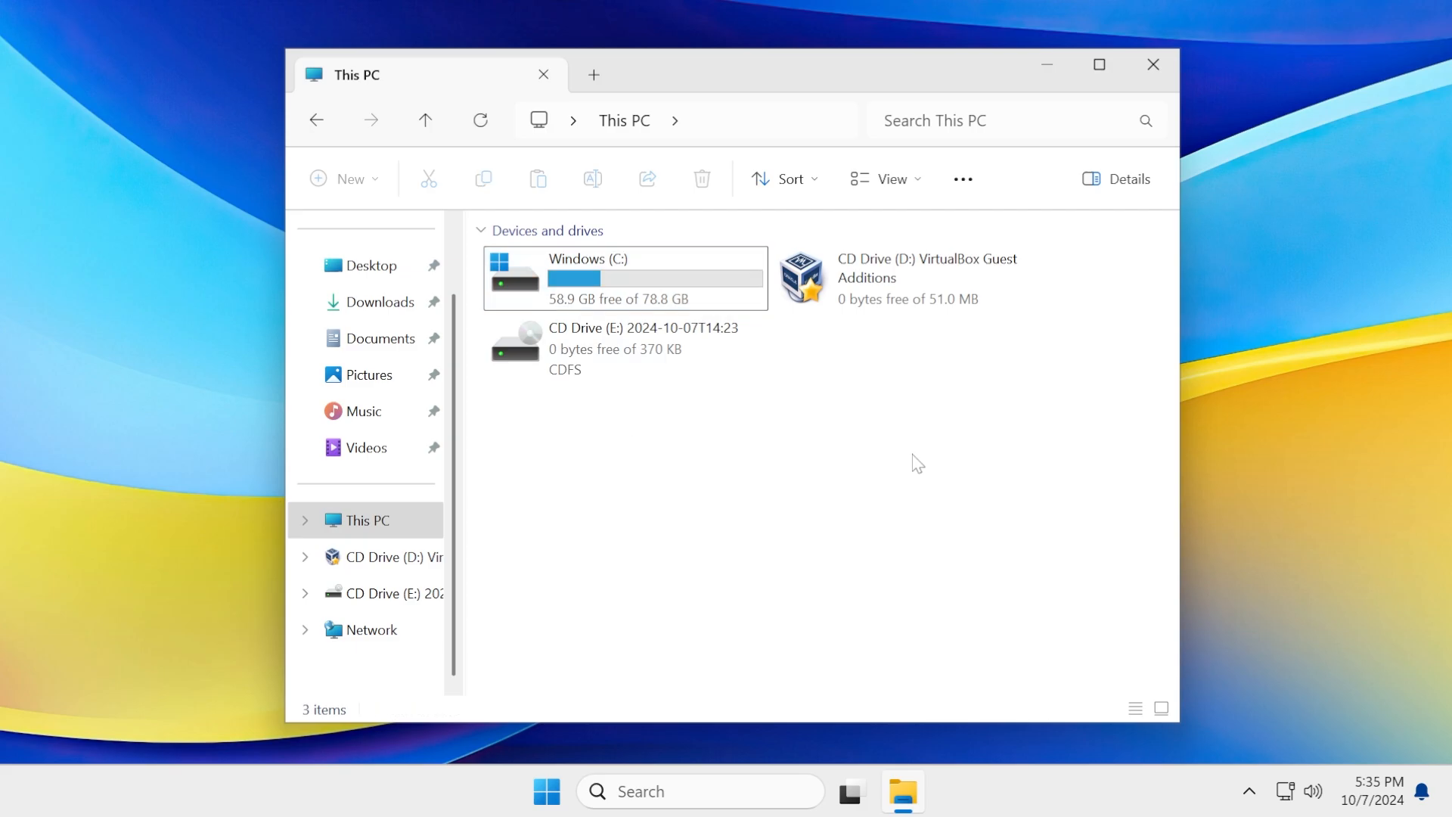
pyautogui.moveTo(1125, 88)
pyautogui.write('note')
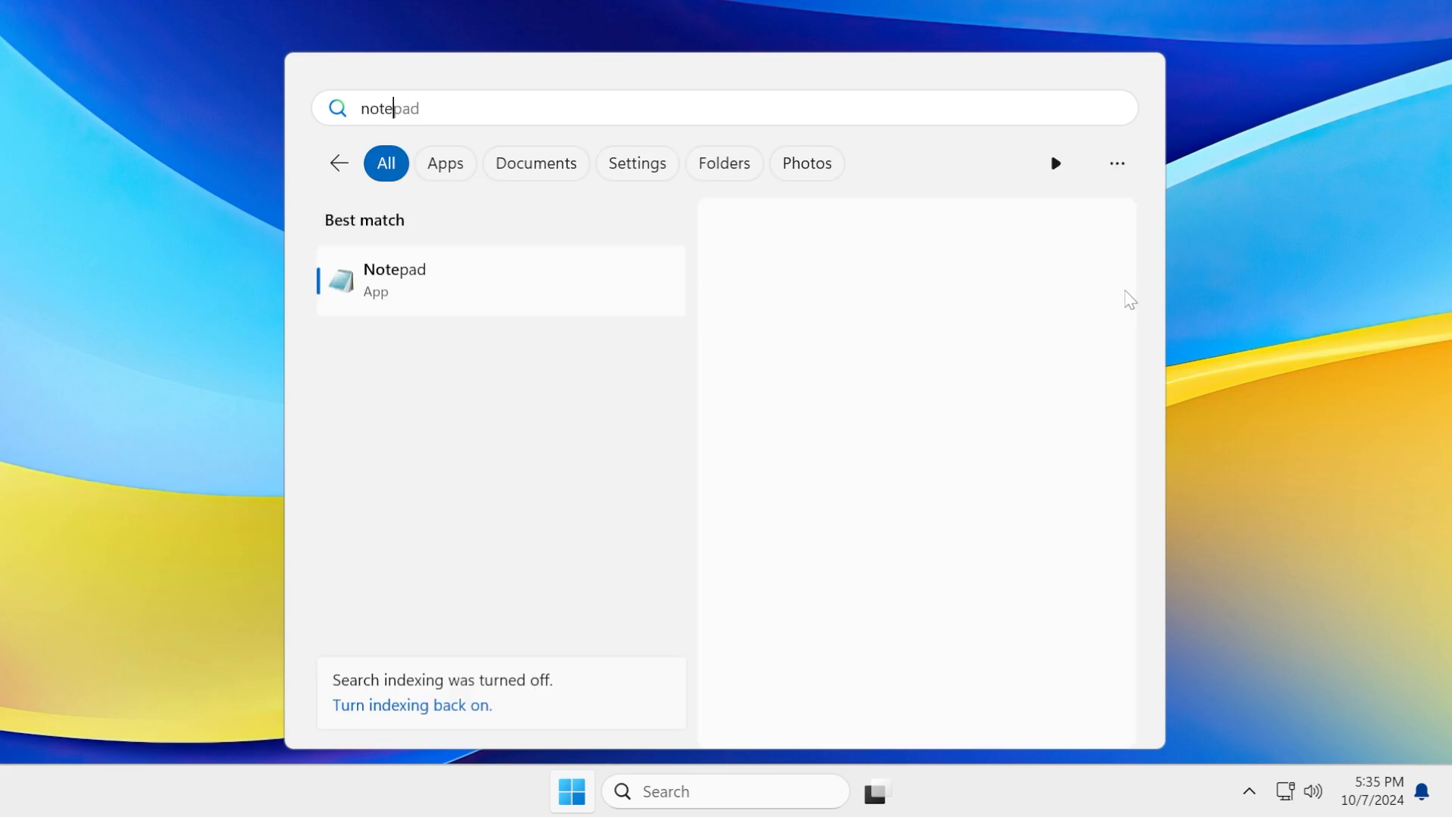
pyautogui.click(393, 280)
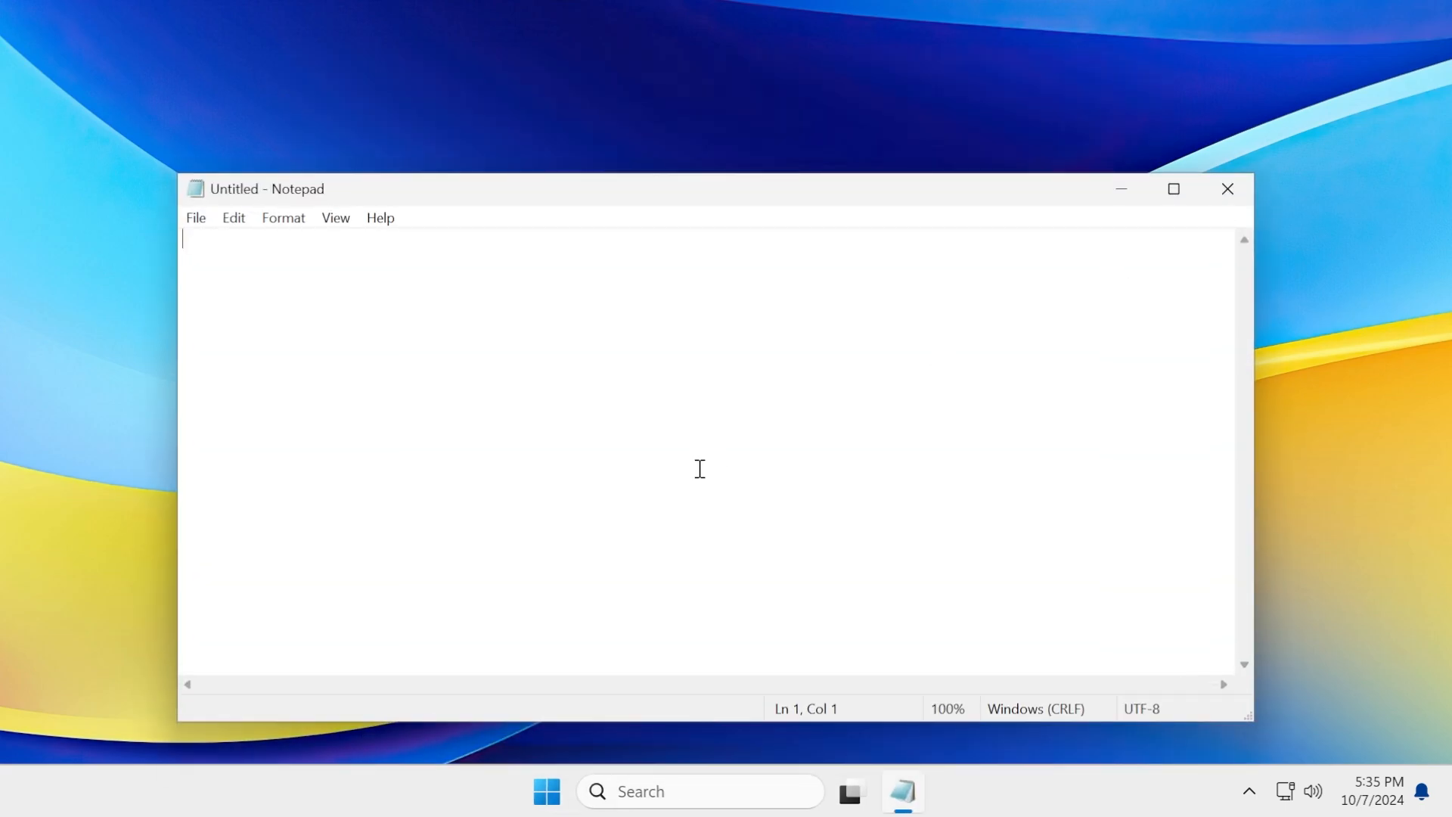
pyautogui.click(380, 218)
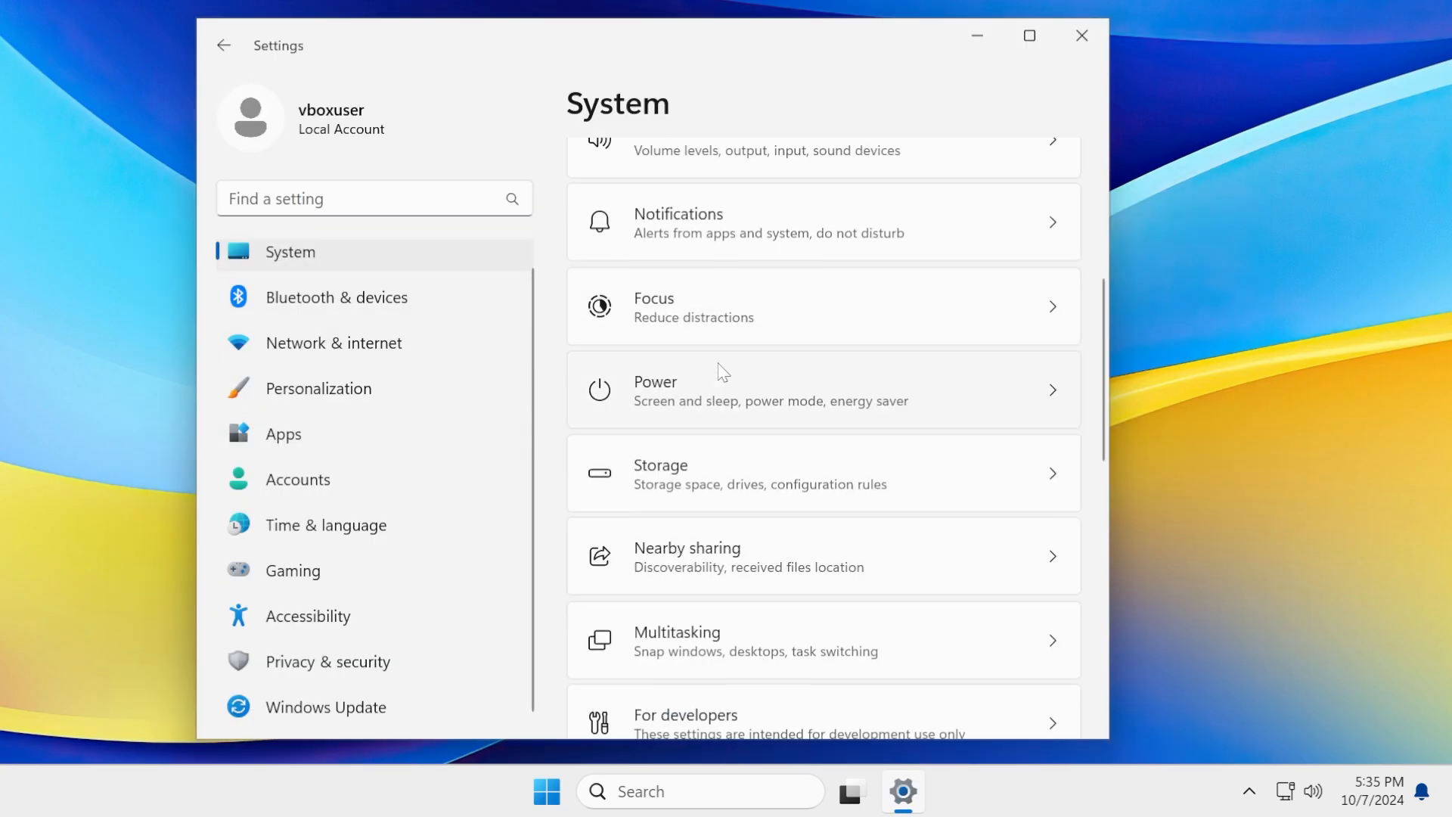
# Browse Bluetooth & devices, Network, Accounts, Accessibility and Windows Update pages, then close Settings
pyautogui.click(336, 298)
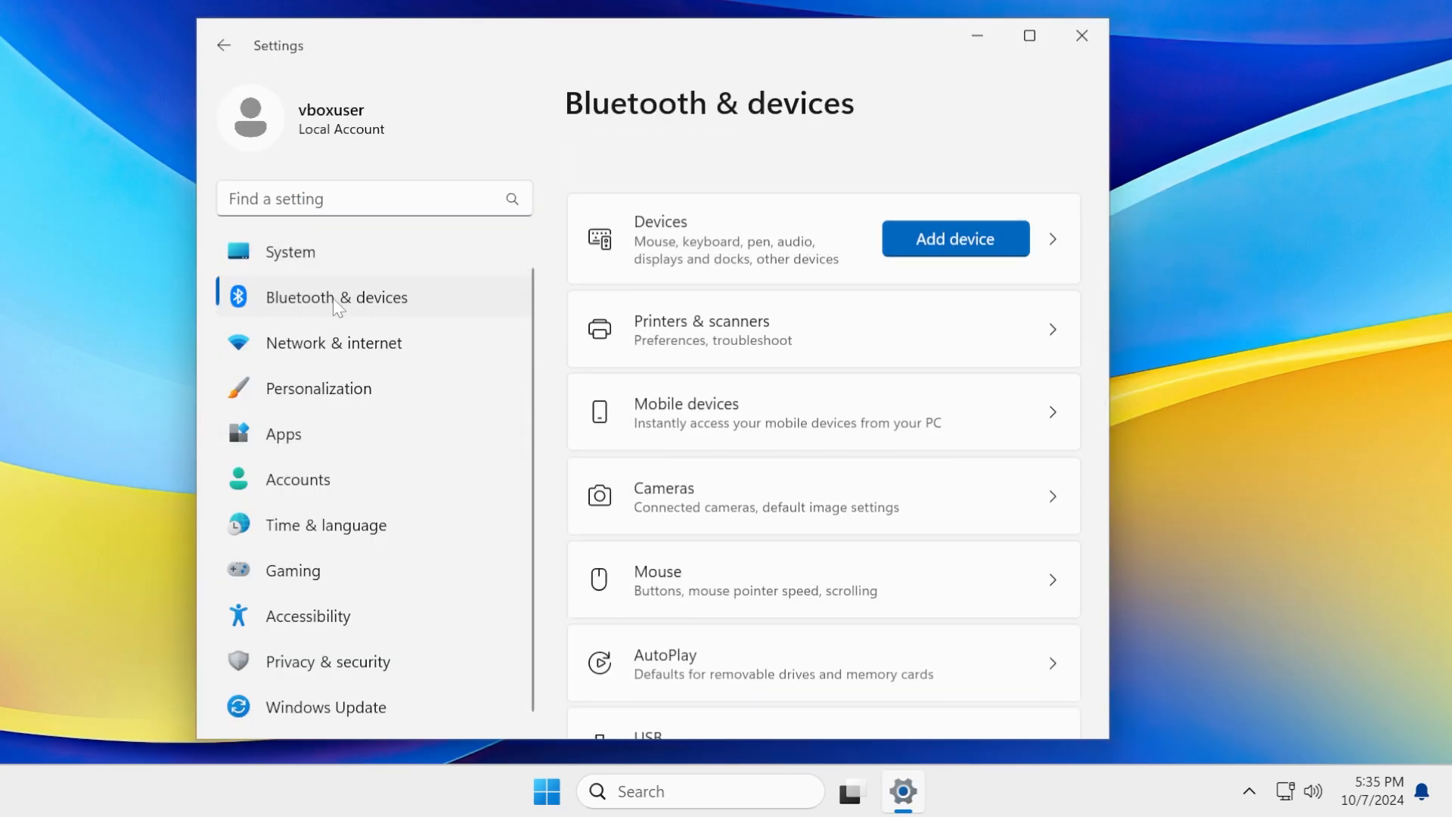
pyautogui.click(333, 342)
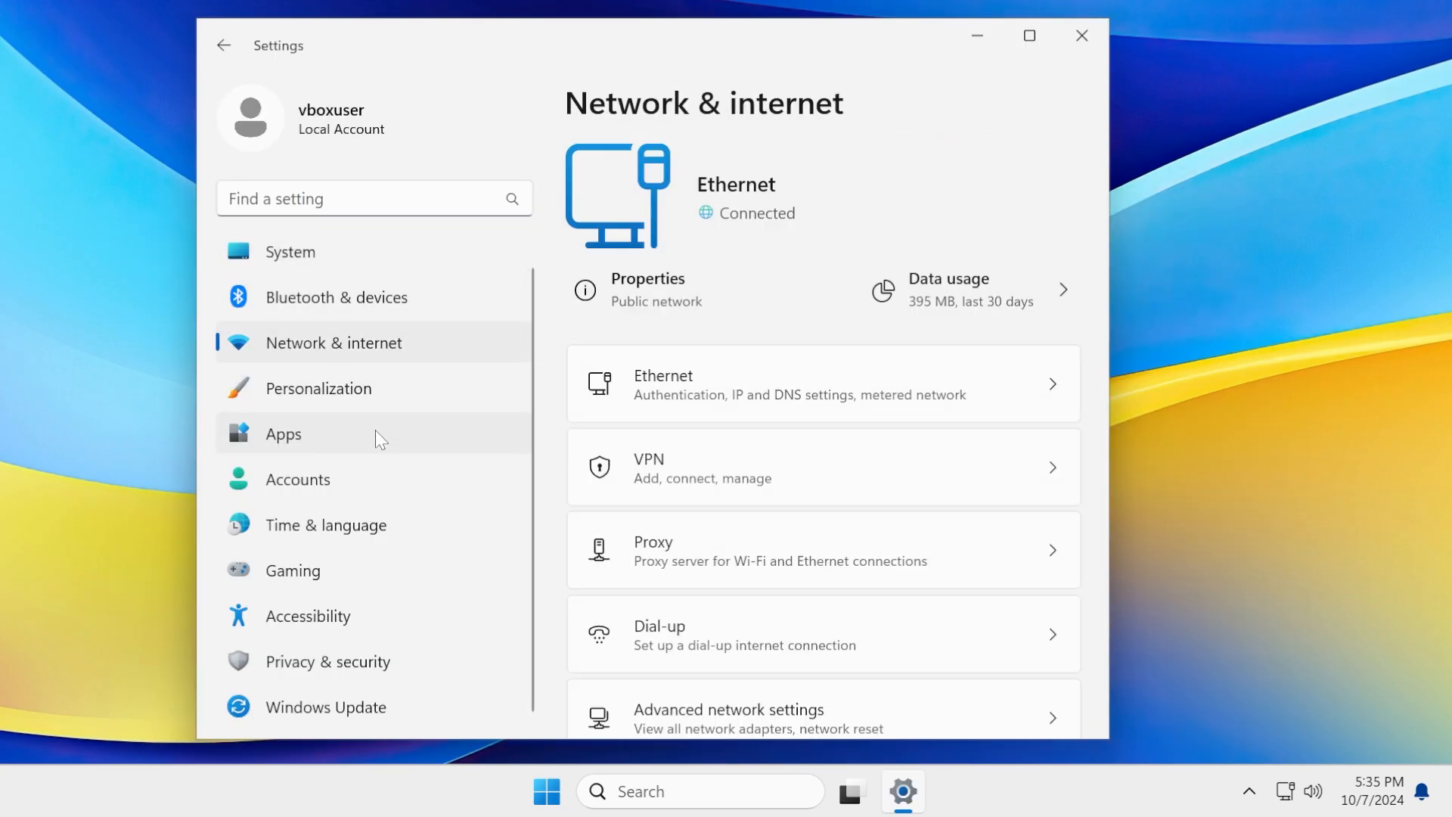
pyautogui.click(298, 479)
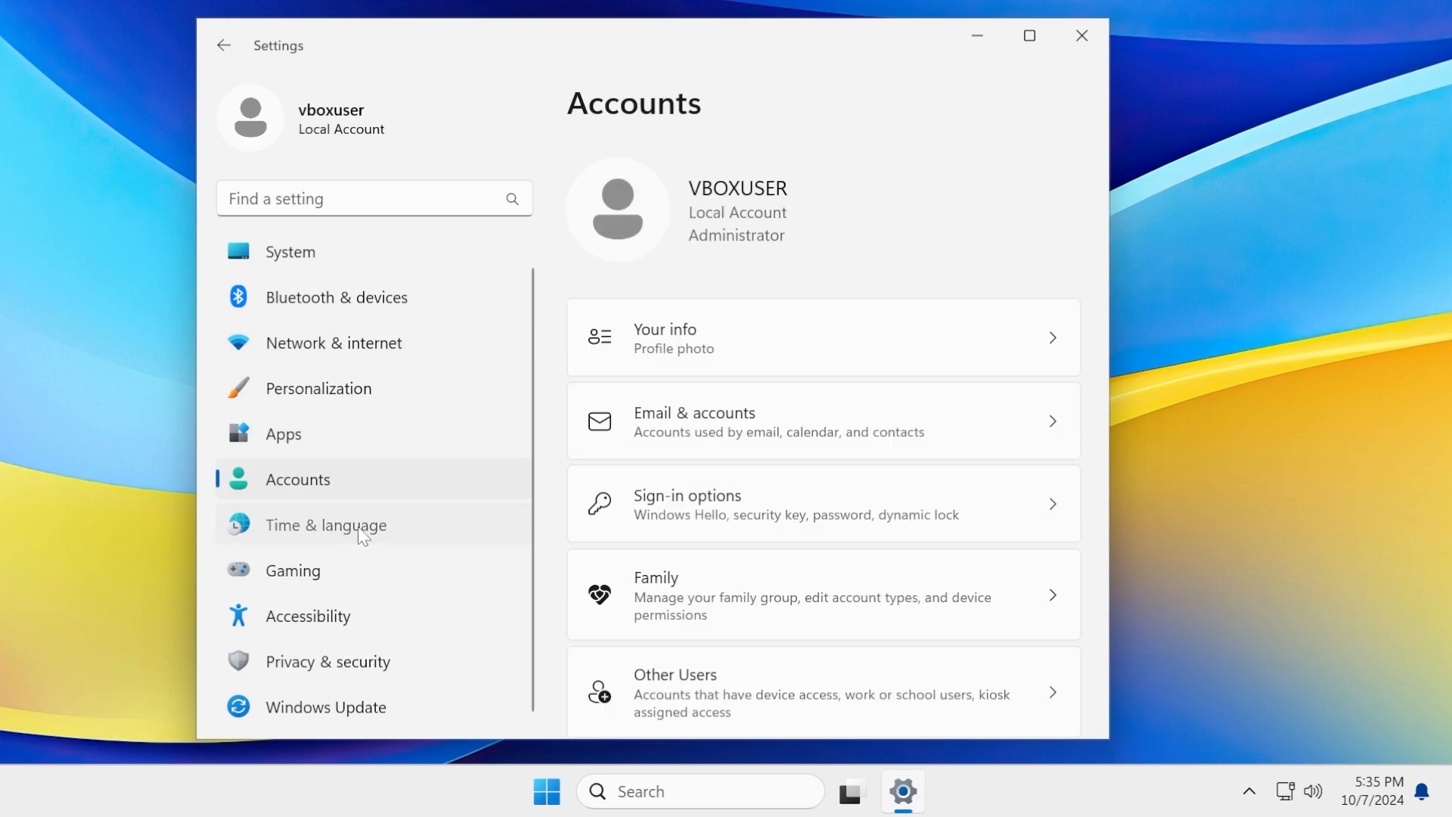
pyautogui.click(308, 616)
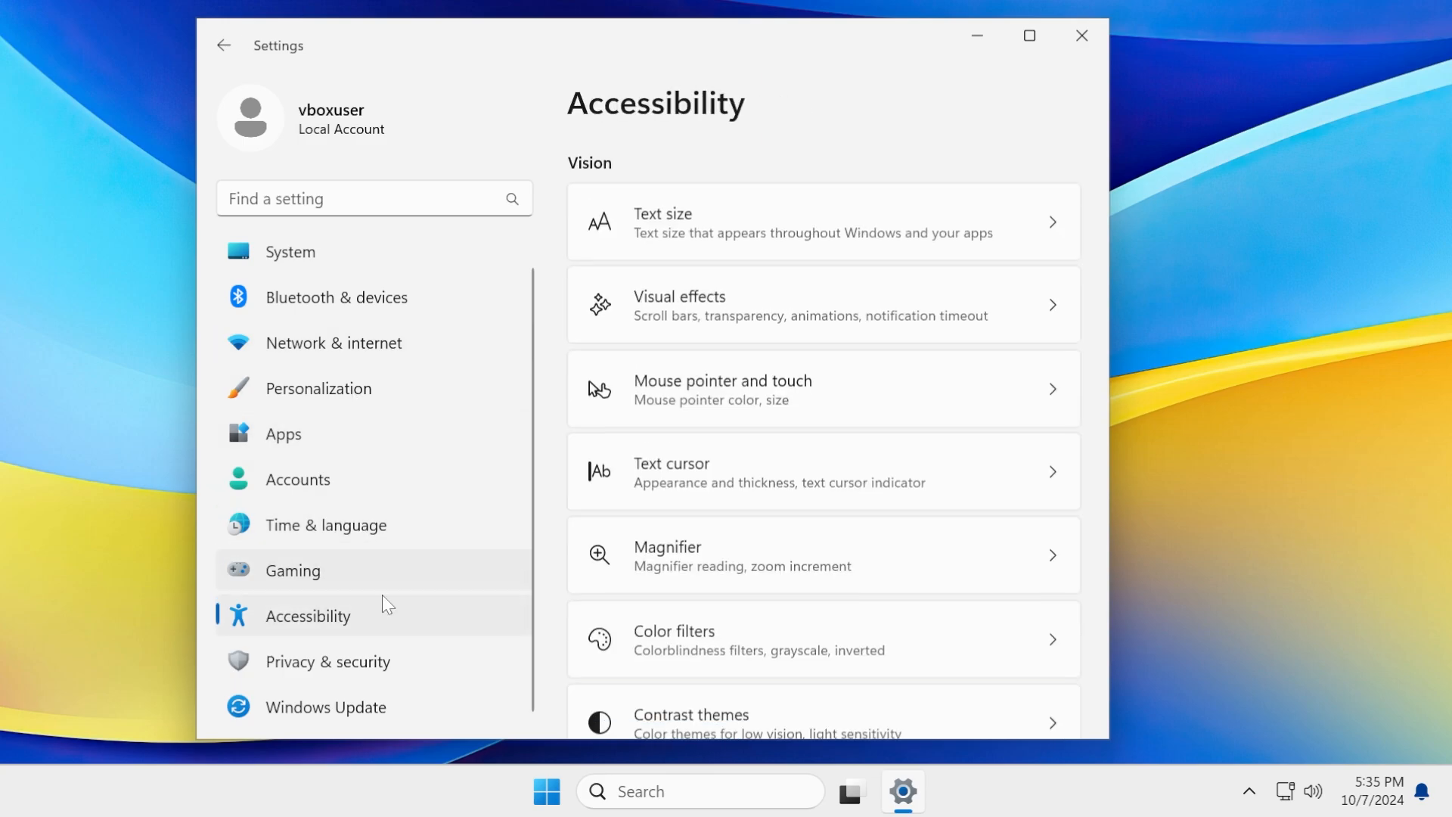
pyautogui.click(326, 707)
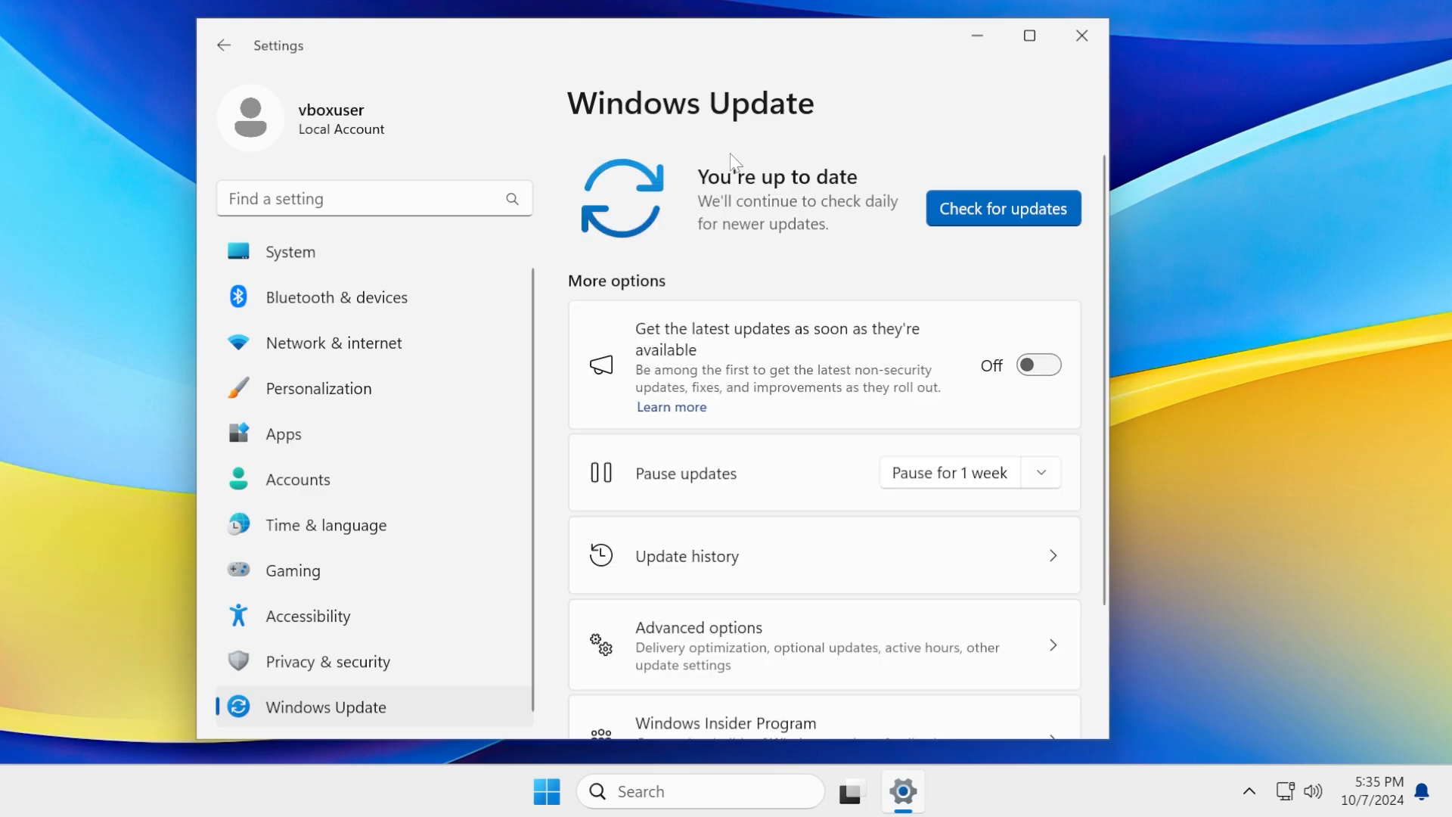
pyautogui.click(1082, 34)
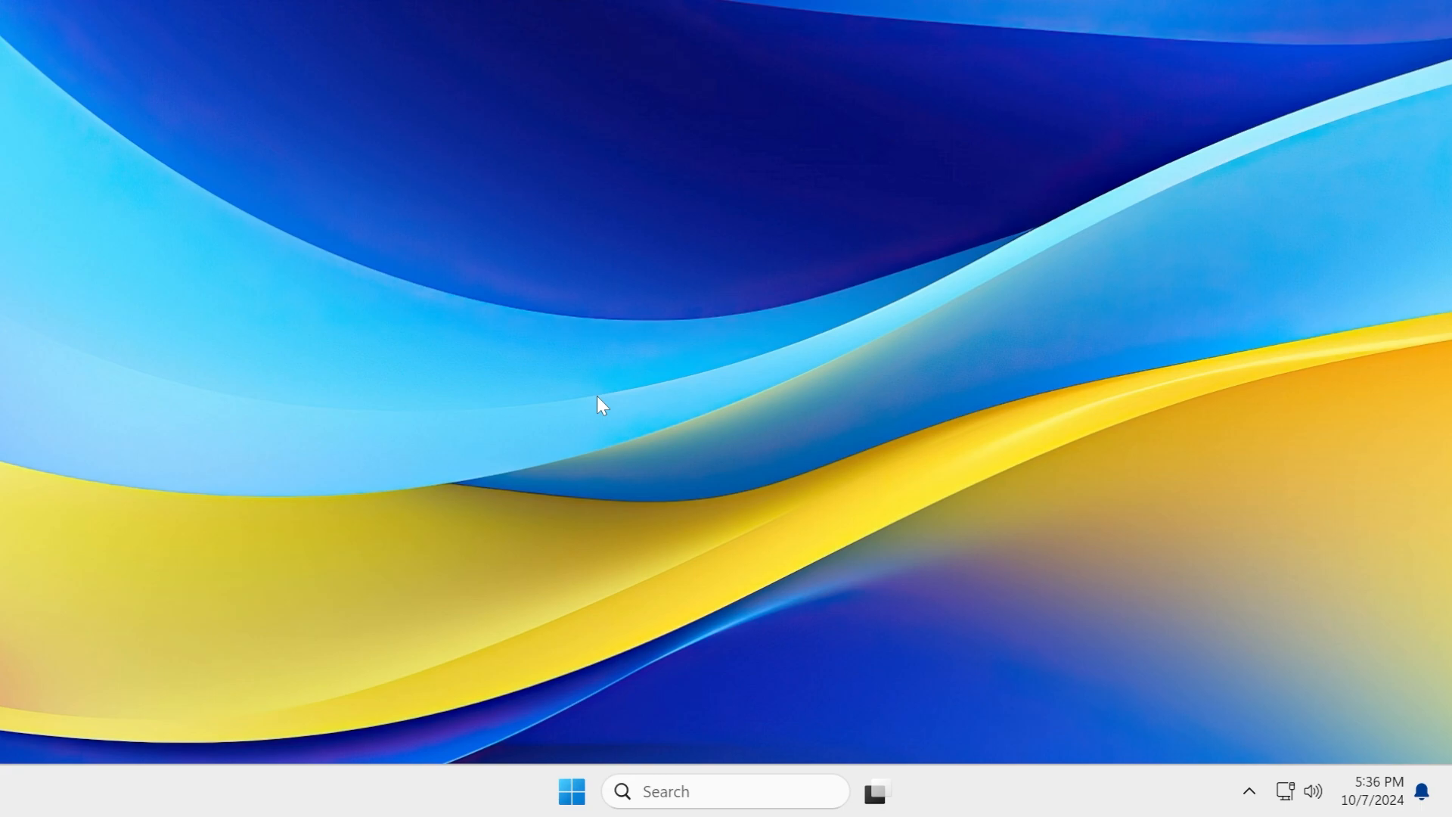
pyautogui.moveTo(581, 399)
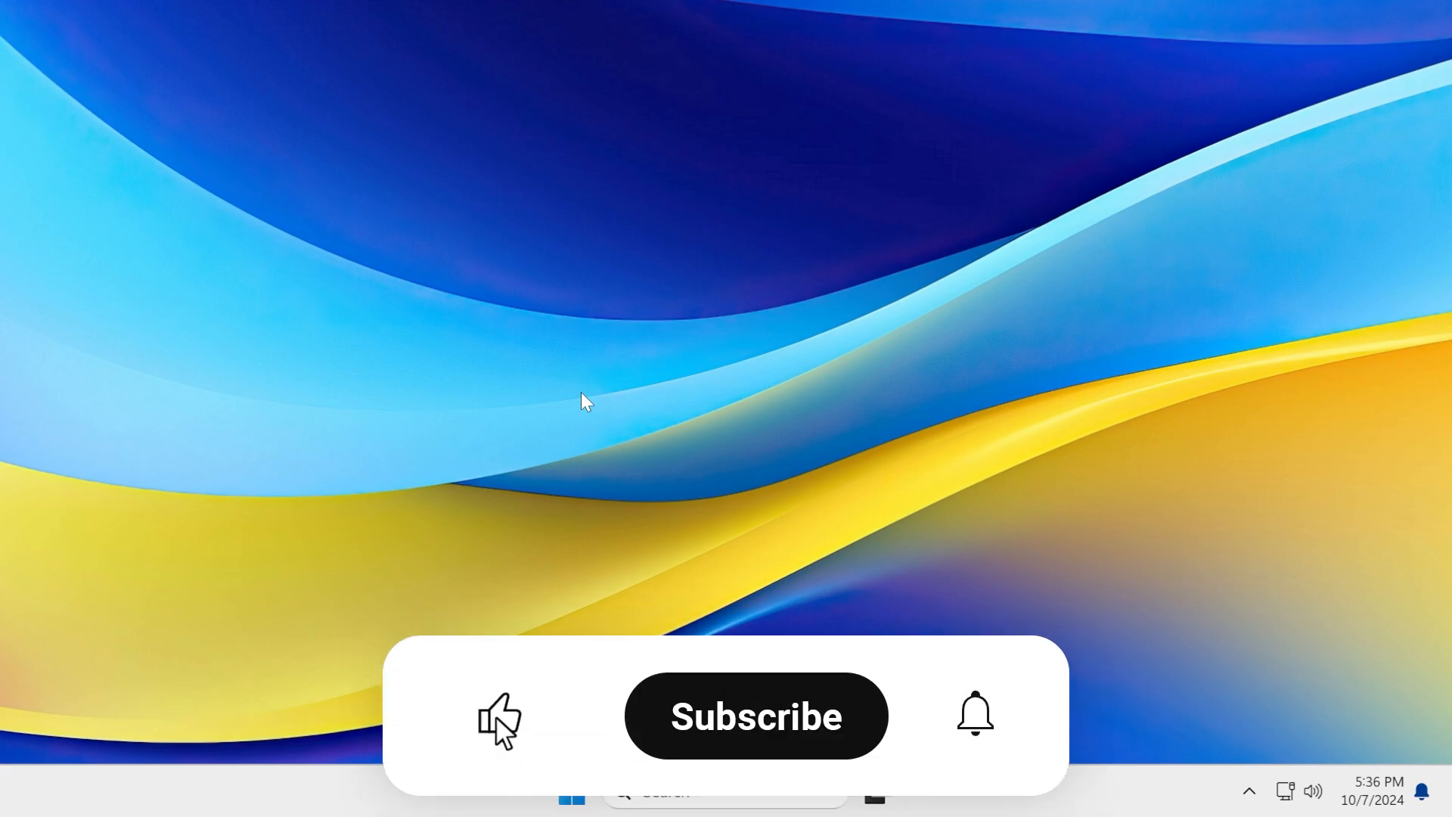
pyautogui.click(755, 715)
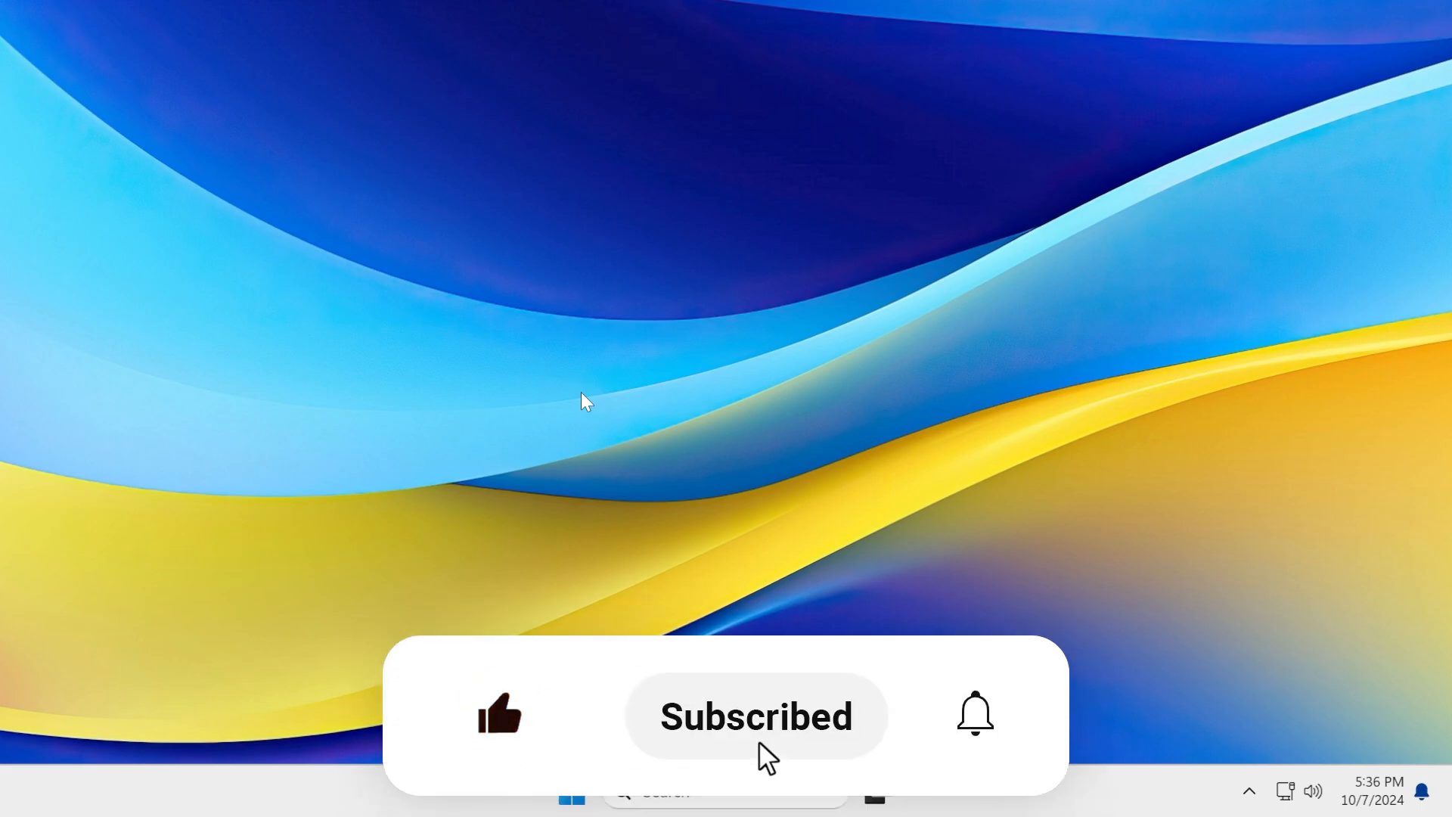